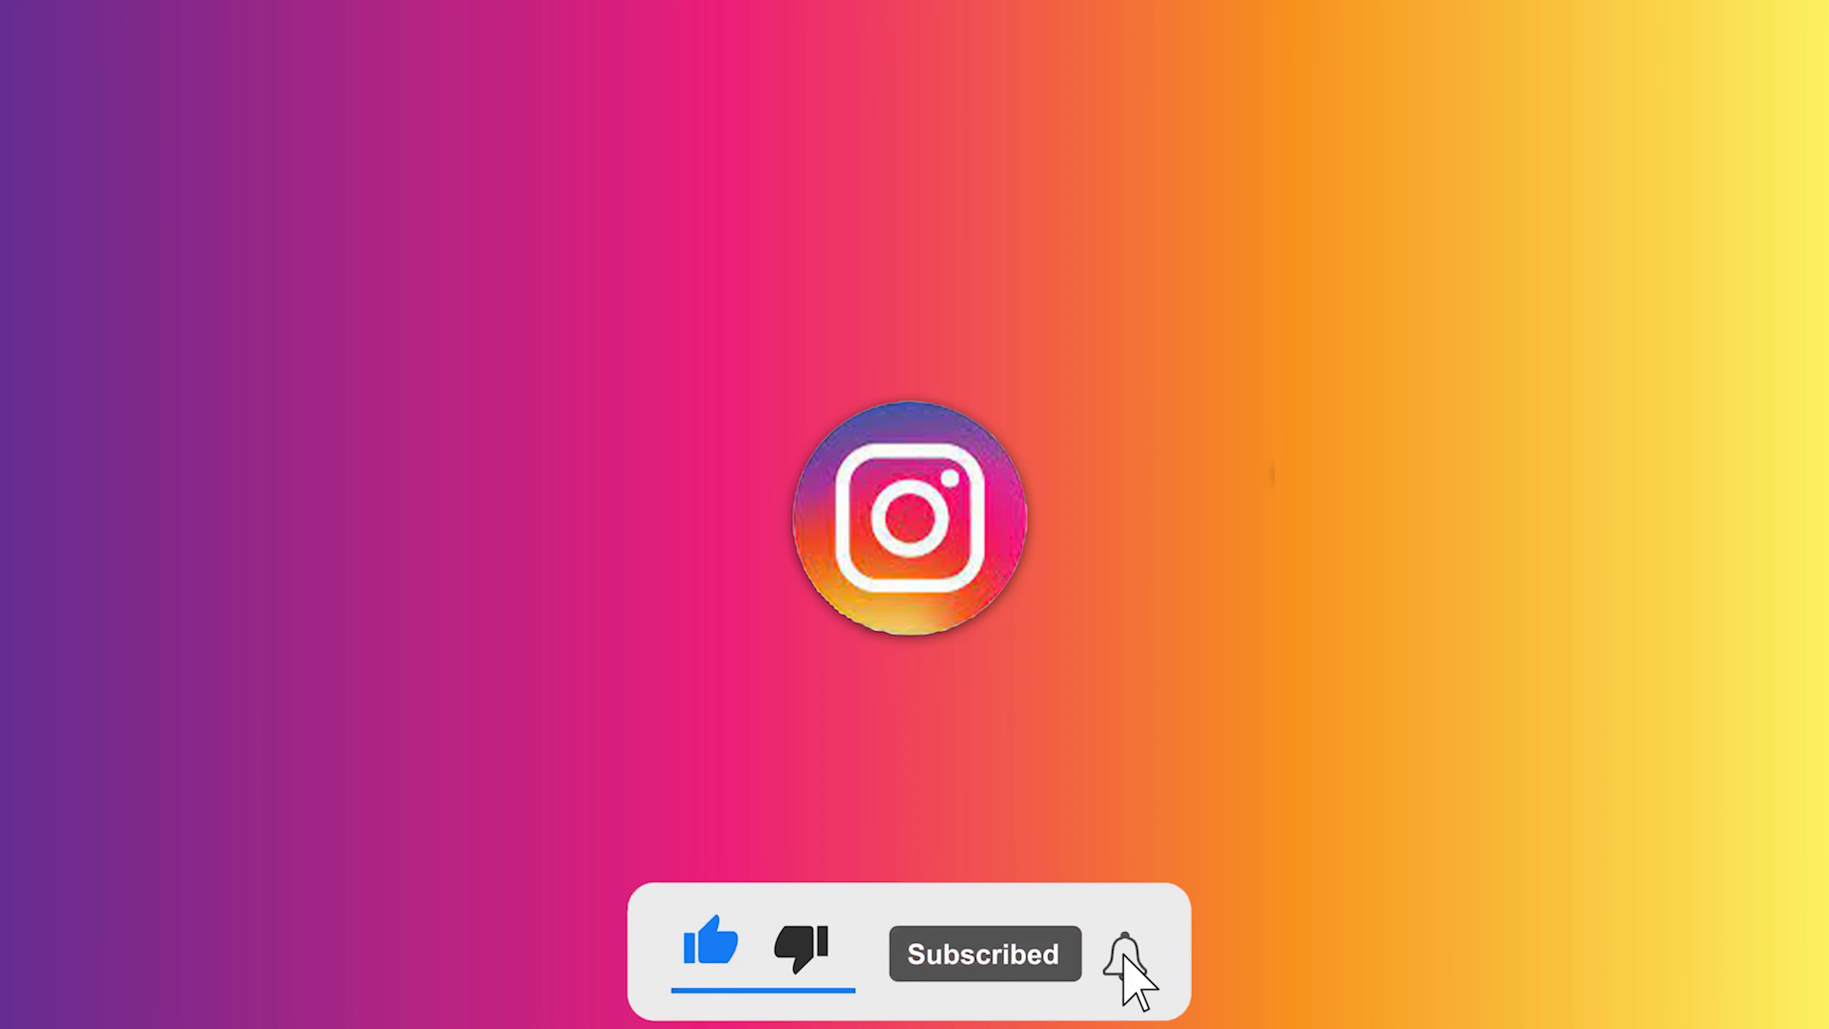
Capture a photo of the potted plant from the chat camera, ready to send
left_click(1121, 952)
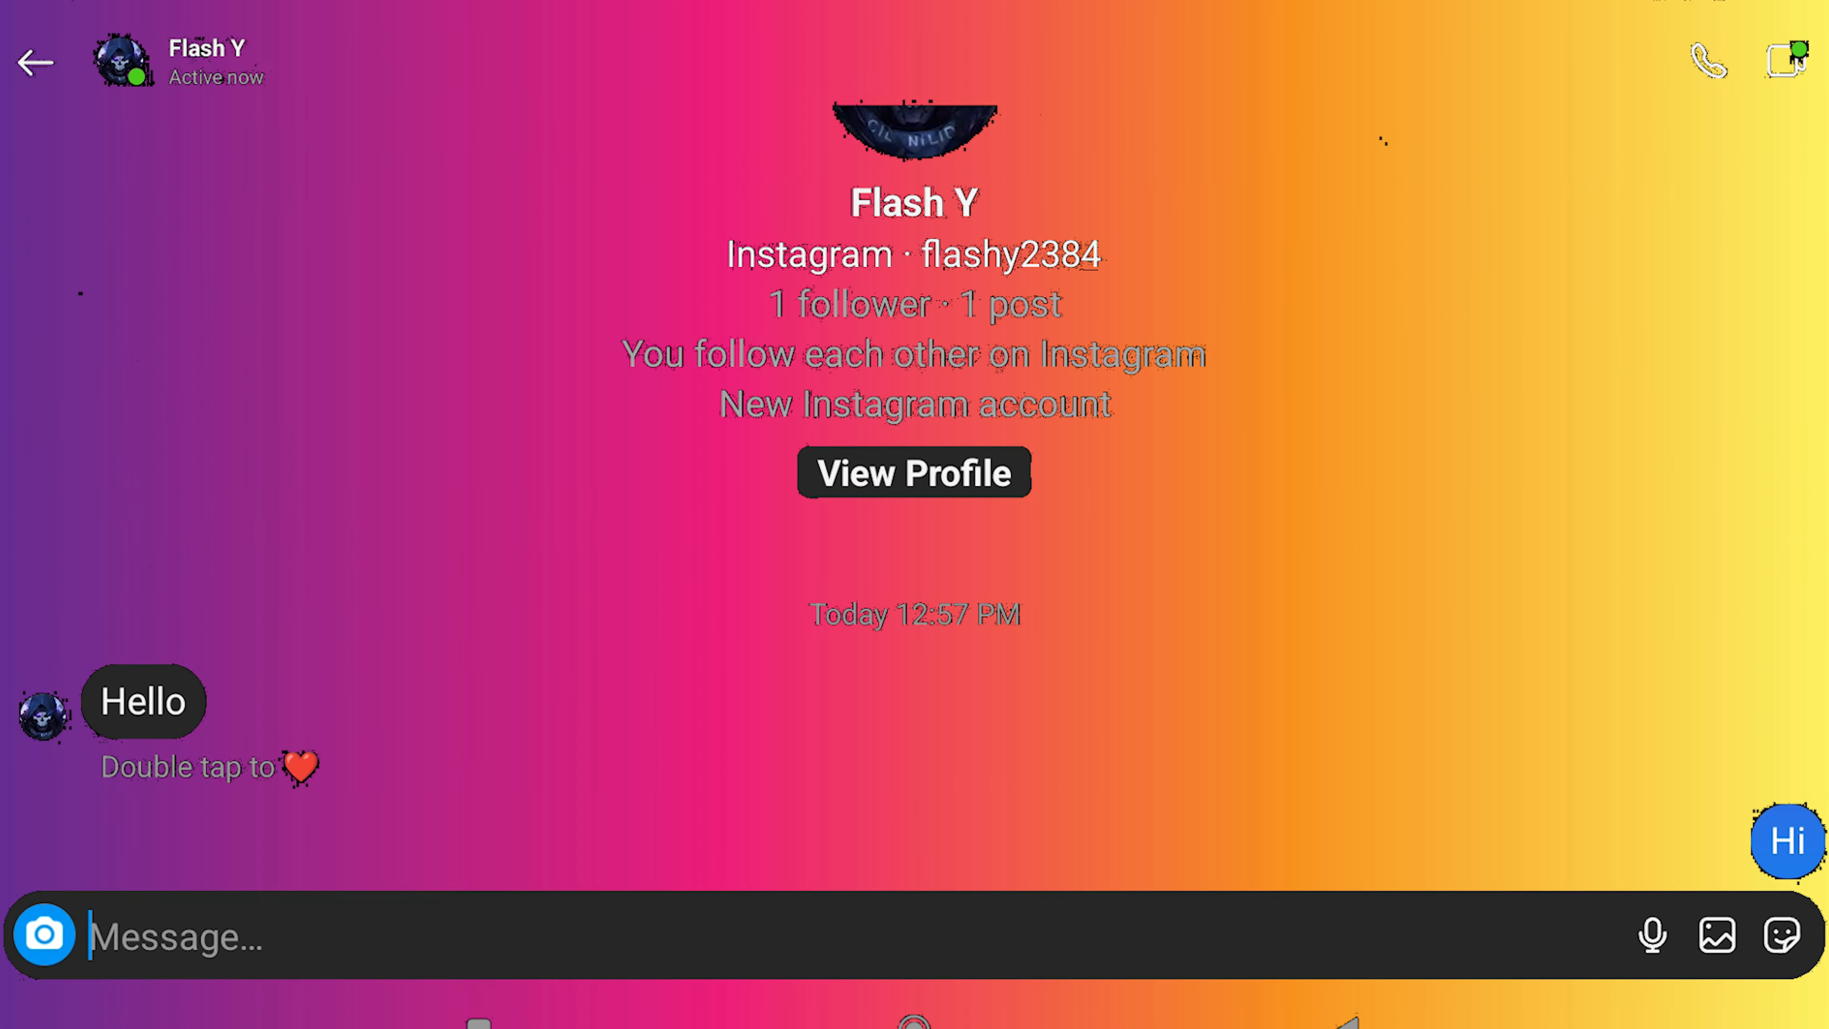
left_click(467, 935)
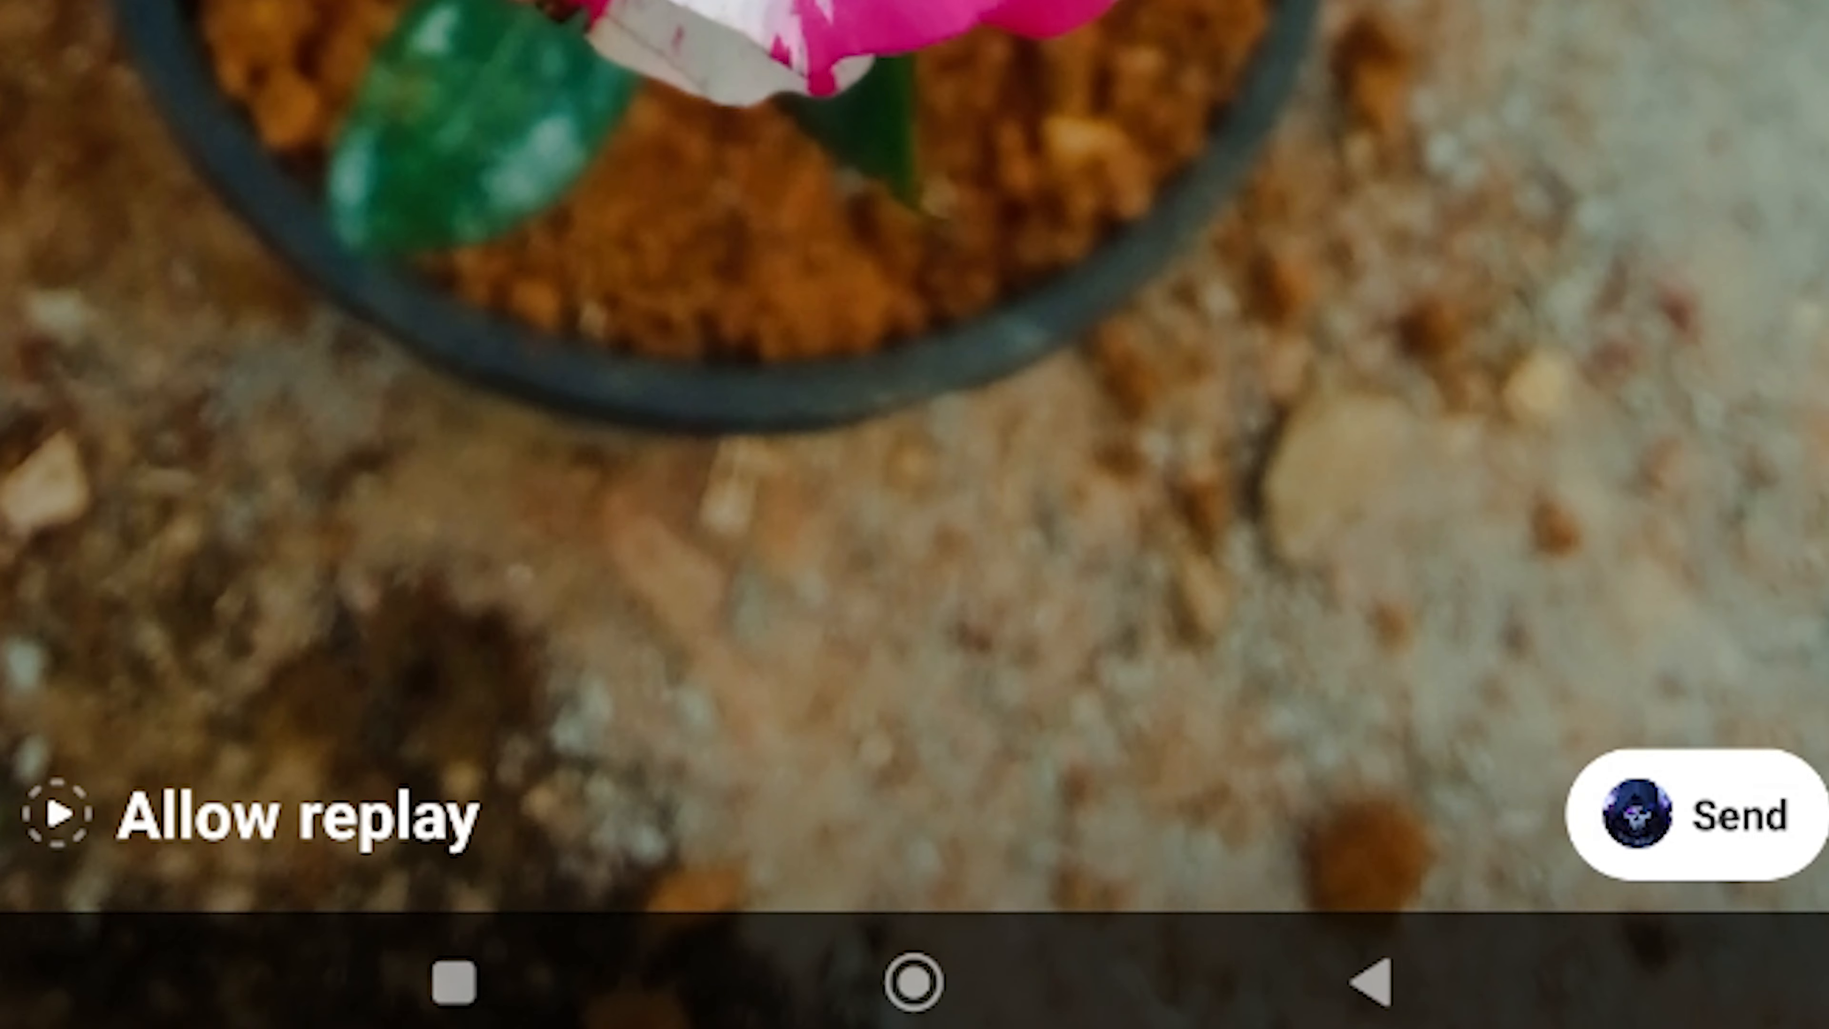
Cycle the replay option to View once and send the one-time photo to the contact
left_click(53, 814)
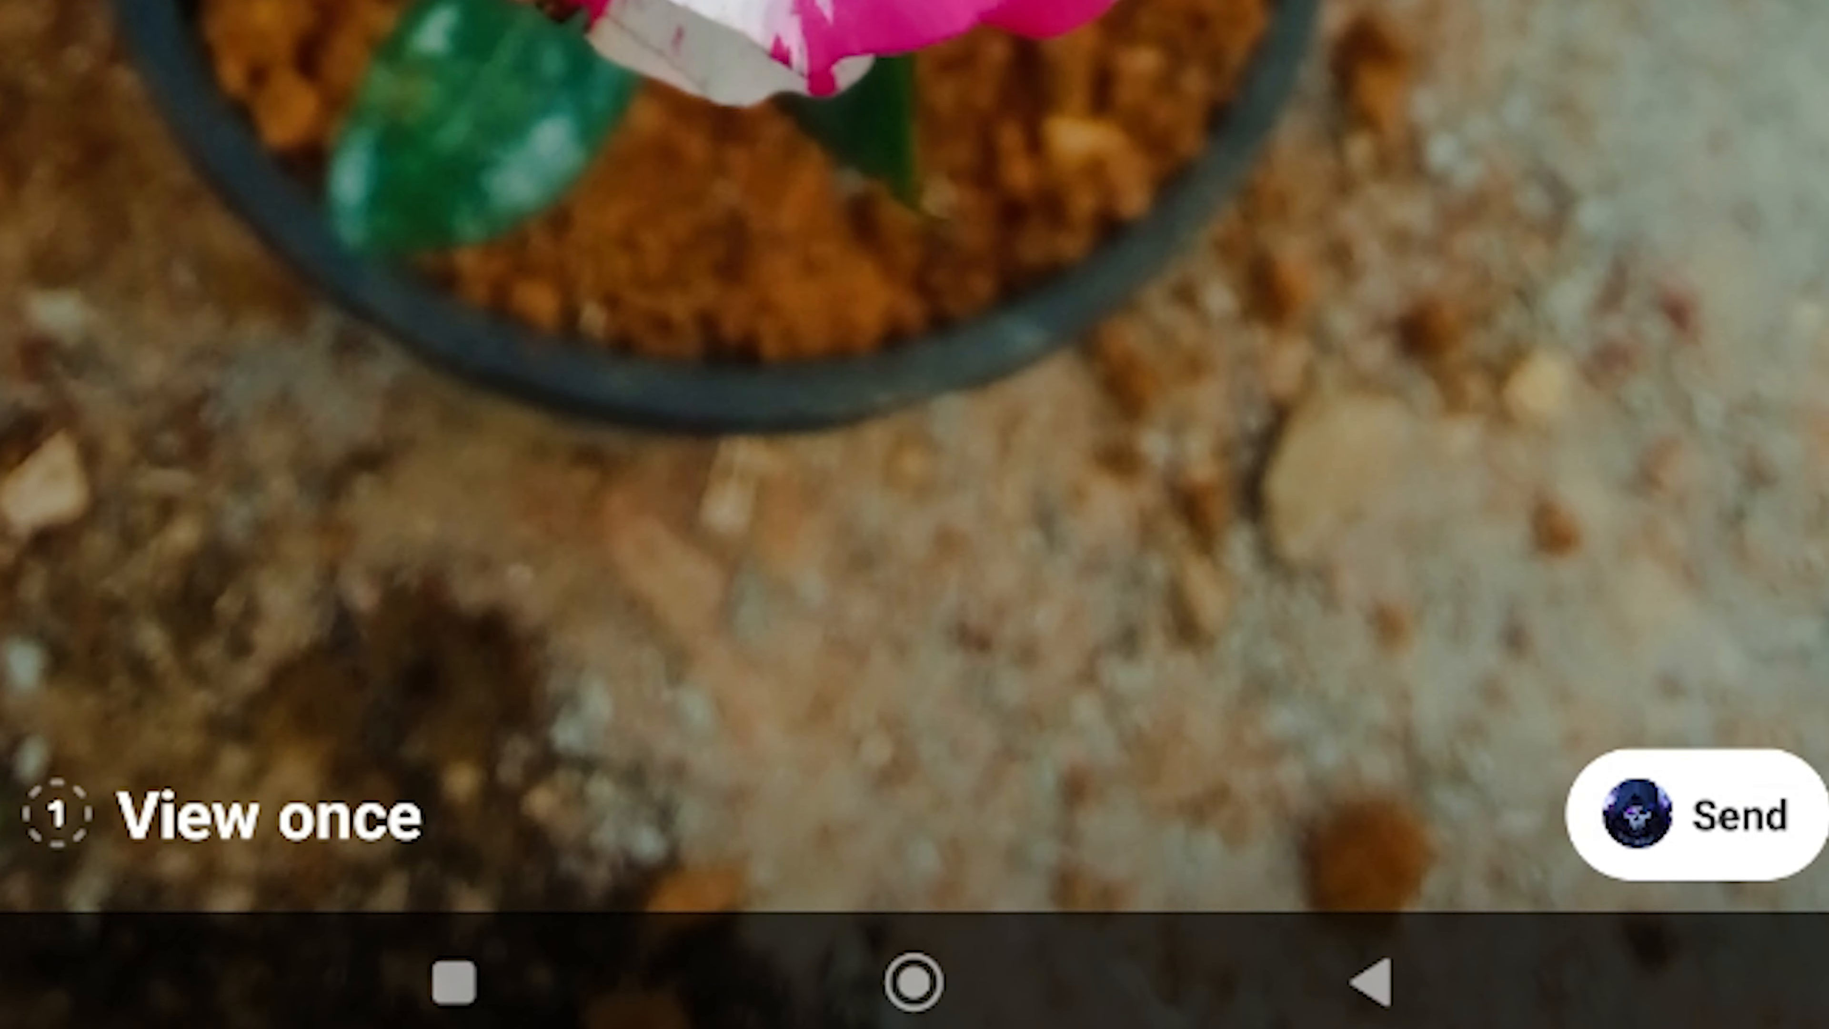
left_click(55, 815)
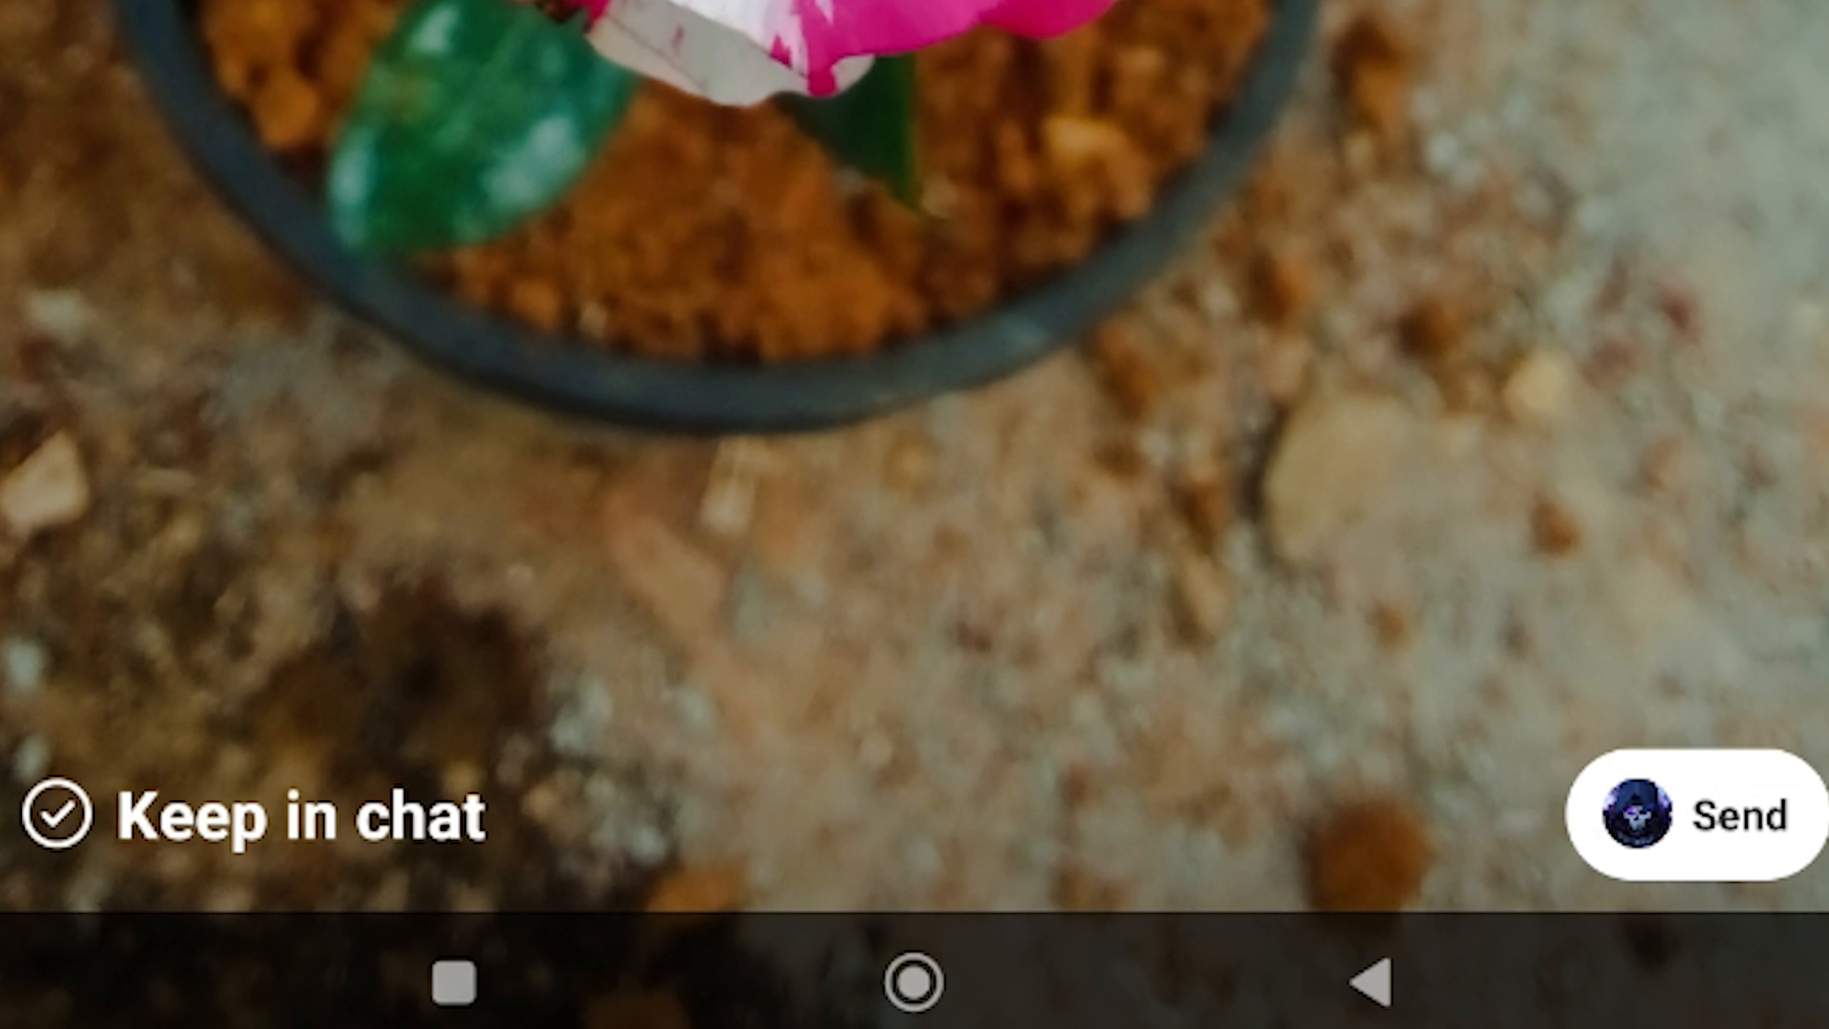
left_click(59, 817)
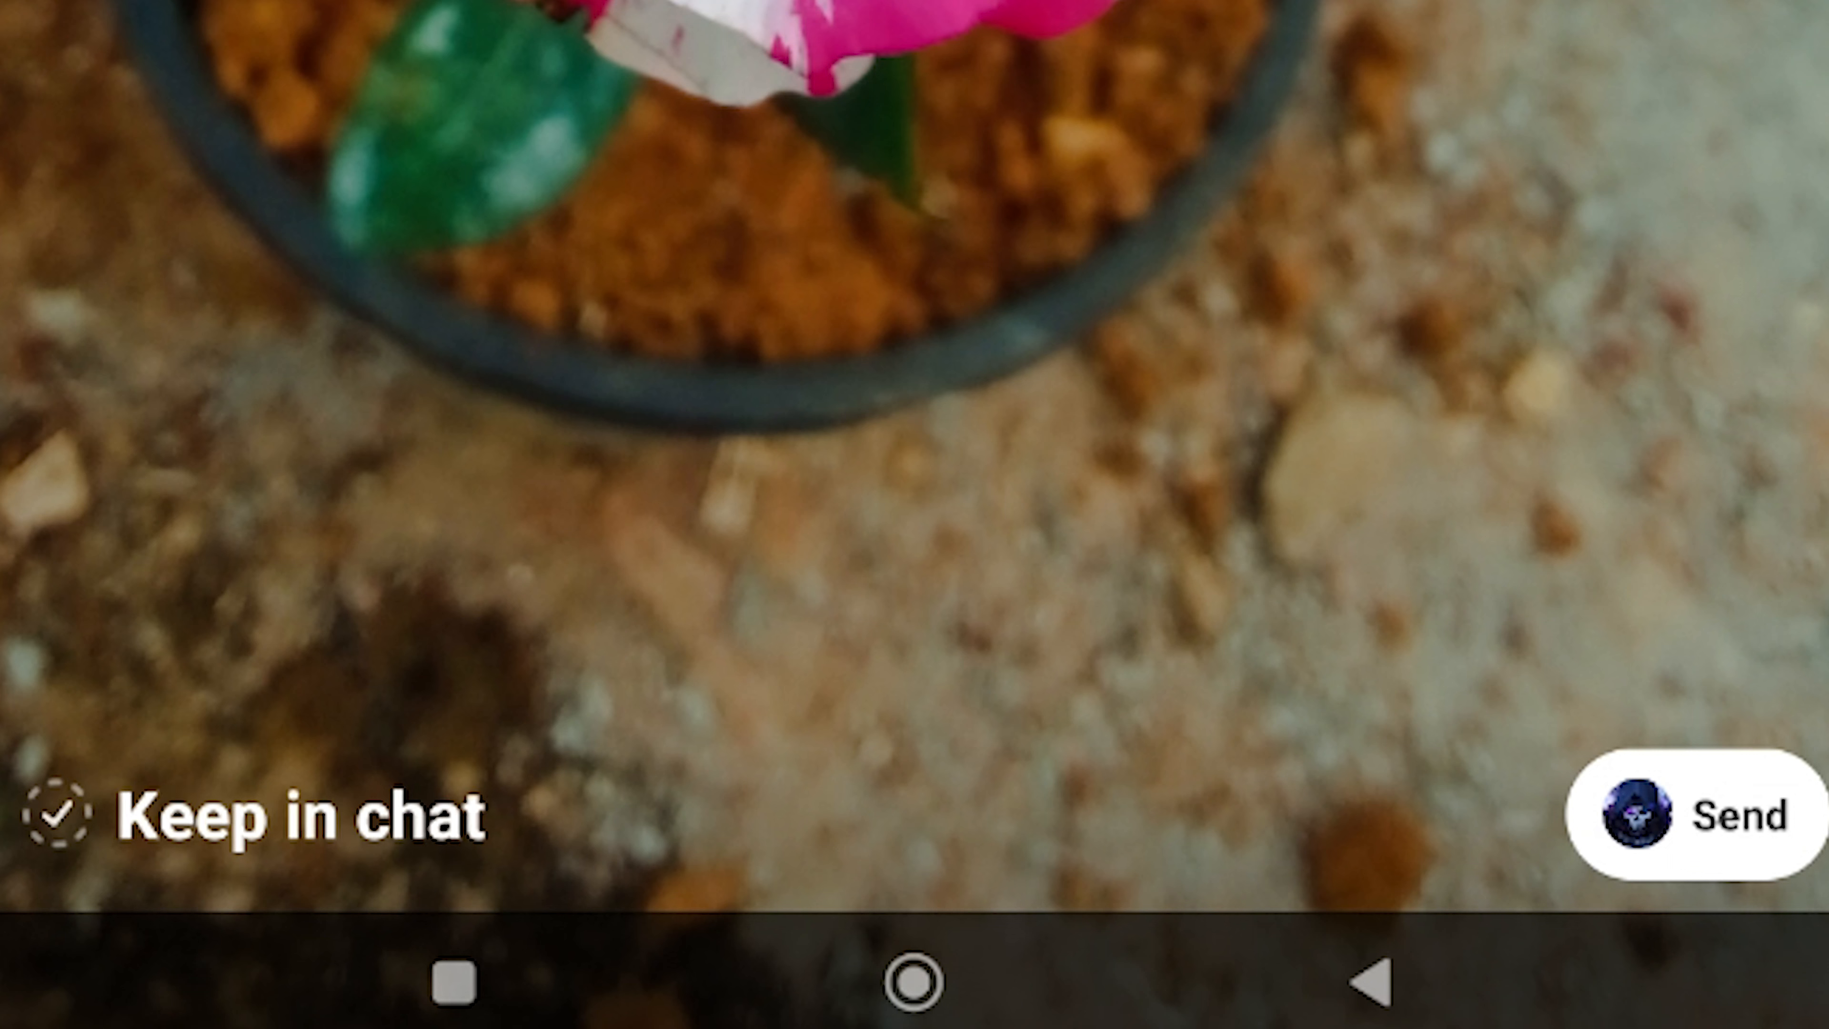
left_click(58, 813)
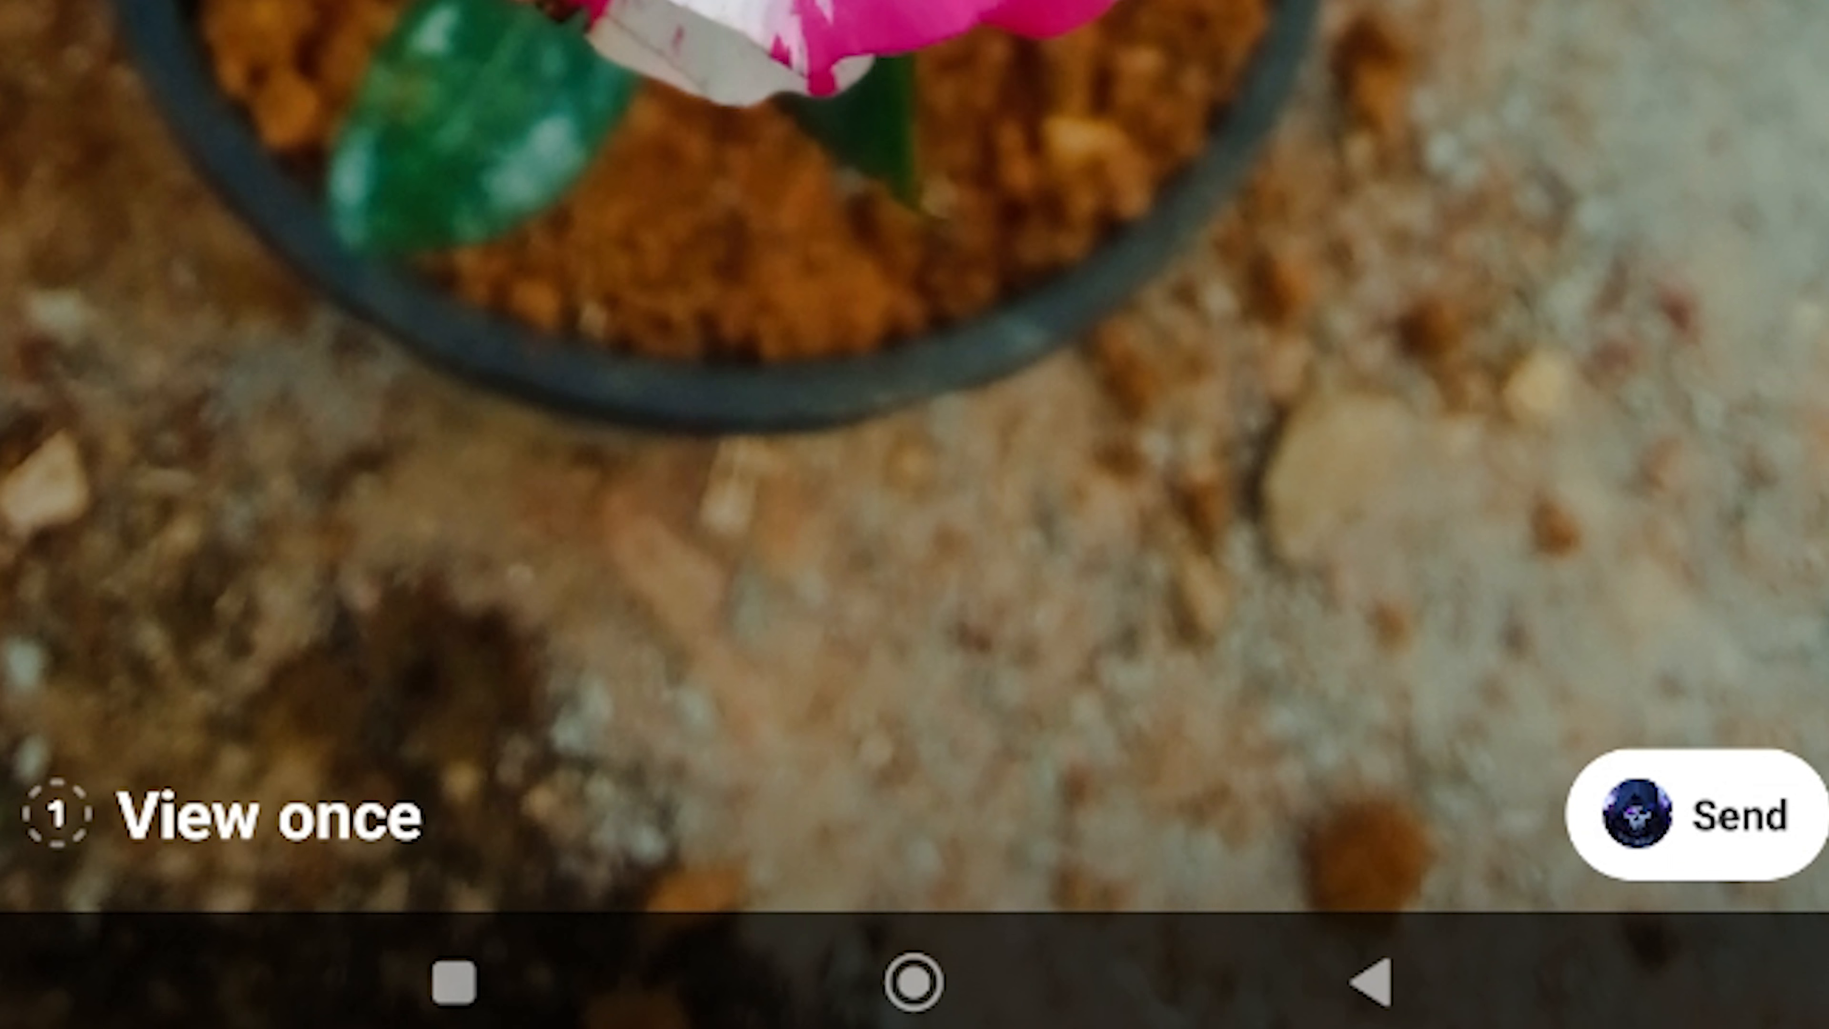
left_click(55, 814)
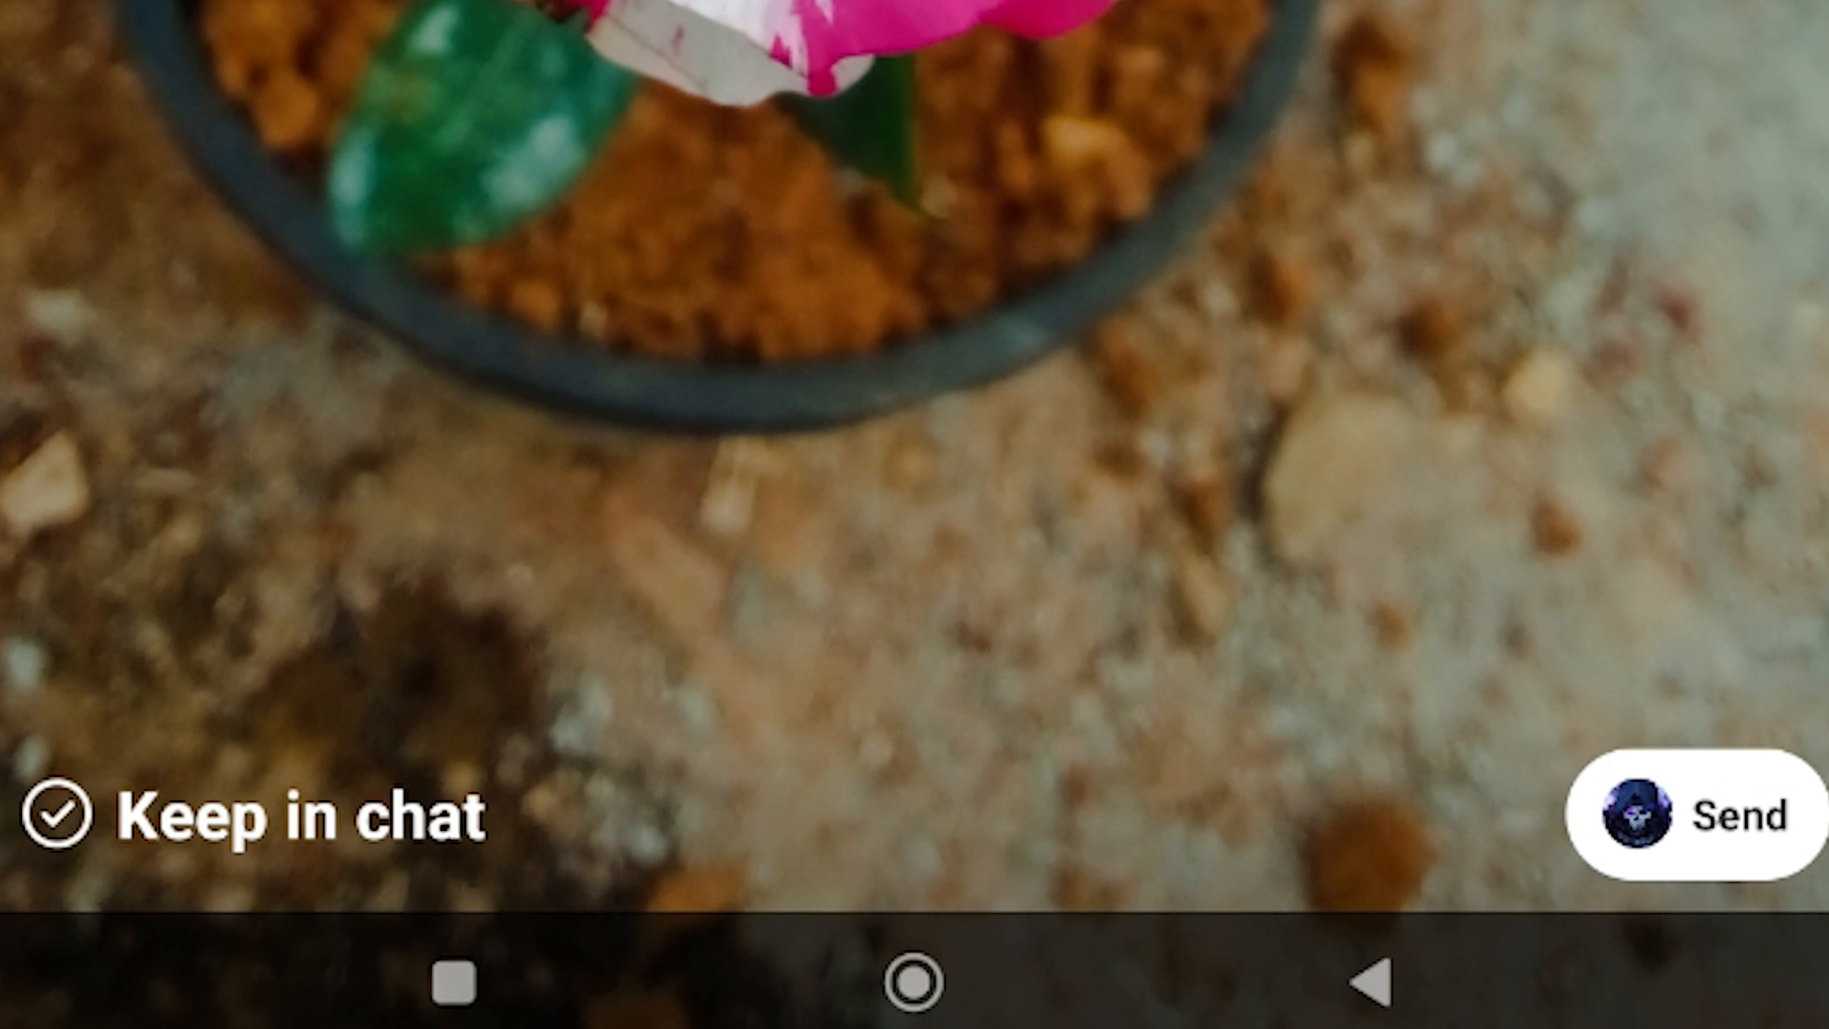
left_click(61, 813)
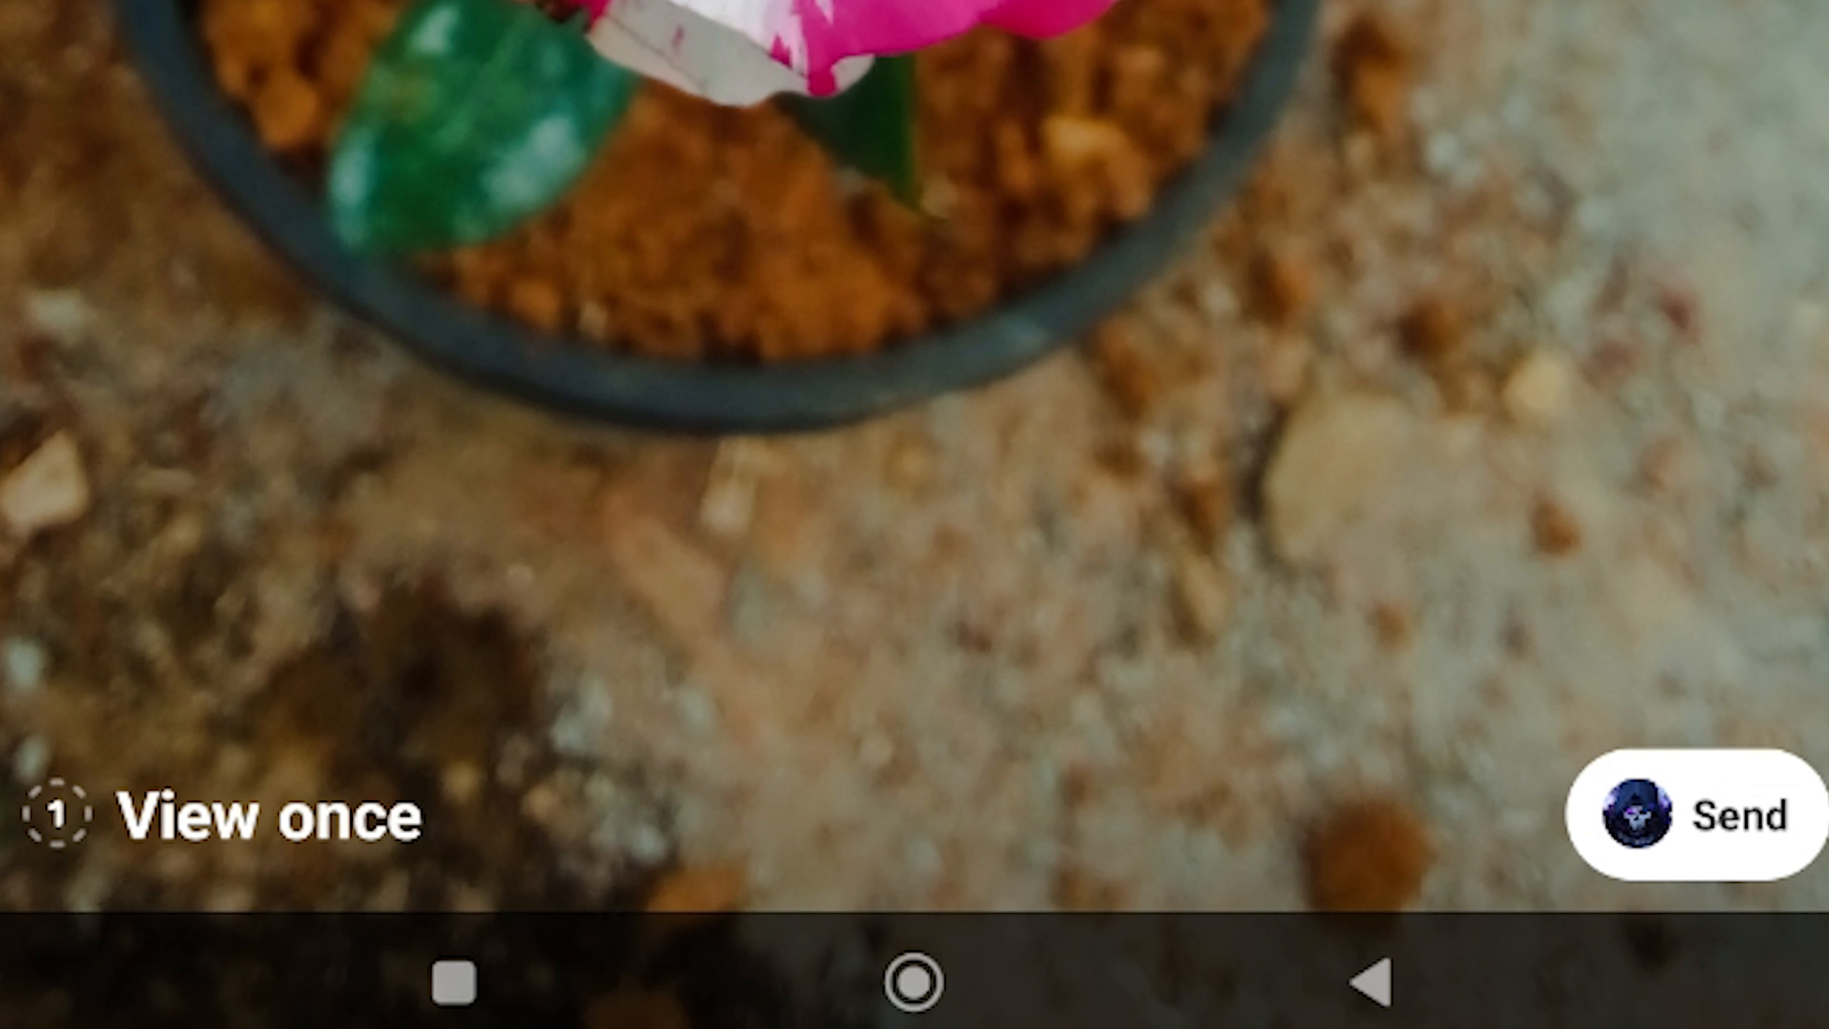
left_click(61, 815)
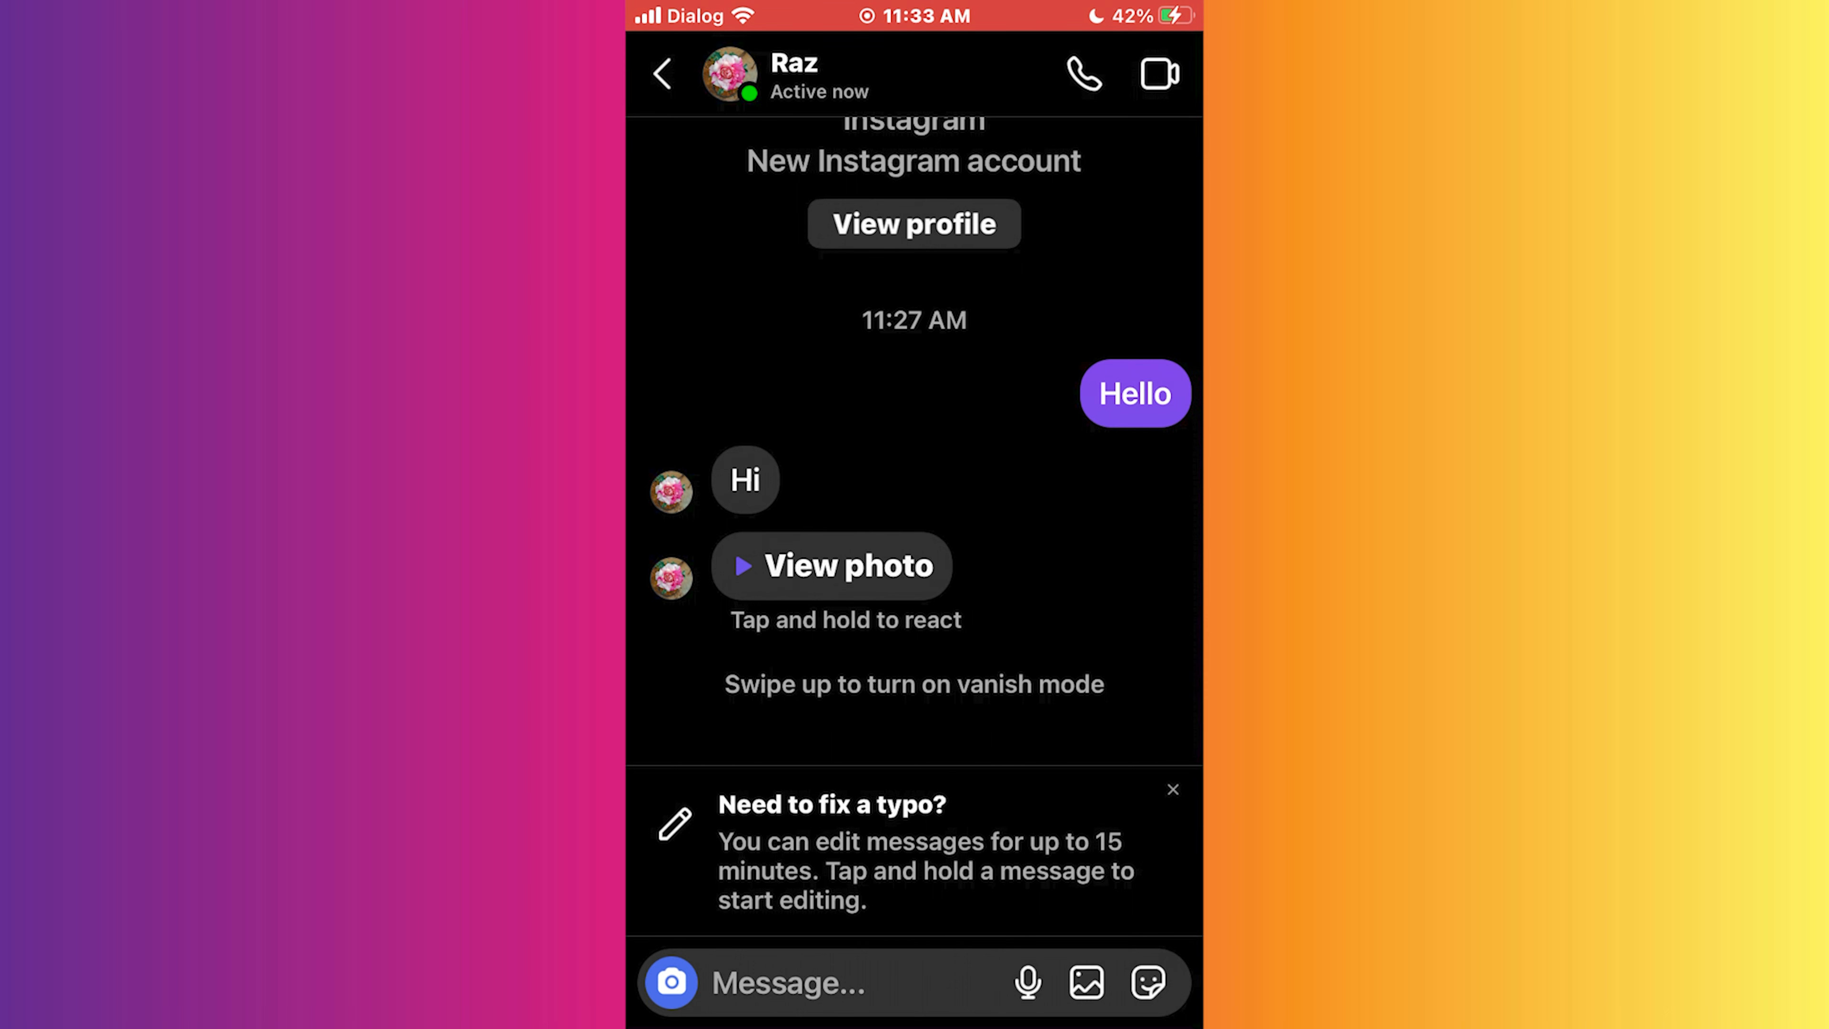
View the received one-time photo in the recipient's chat, starting its countdown
left_click(831, 565)
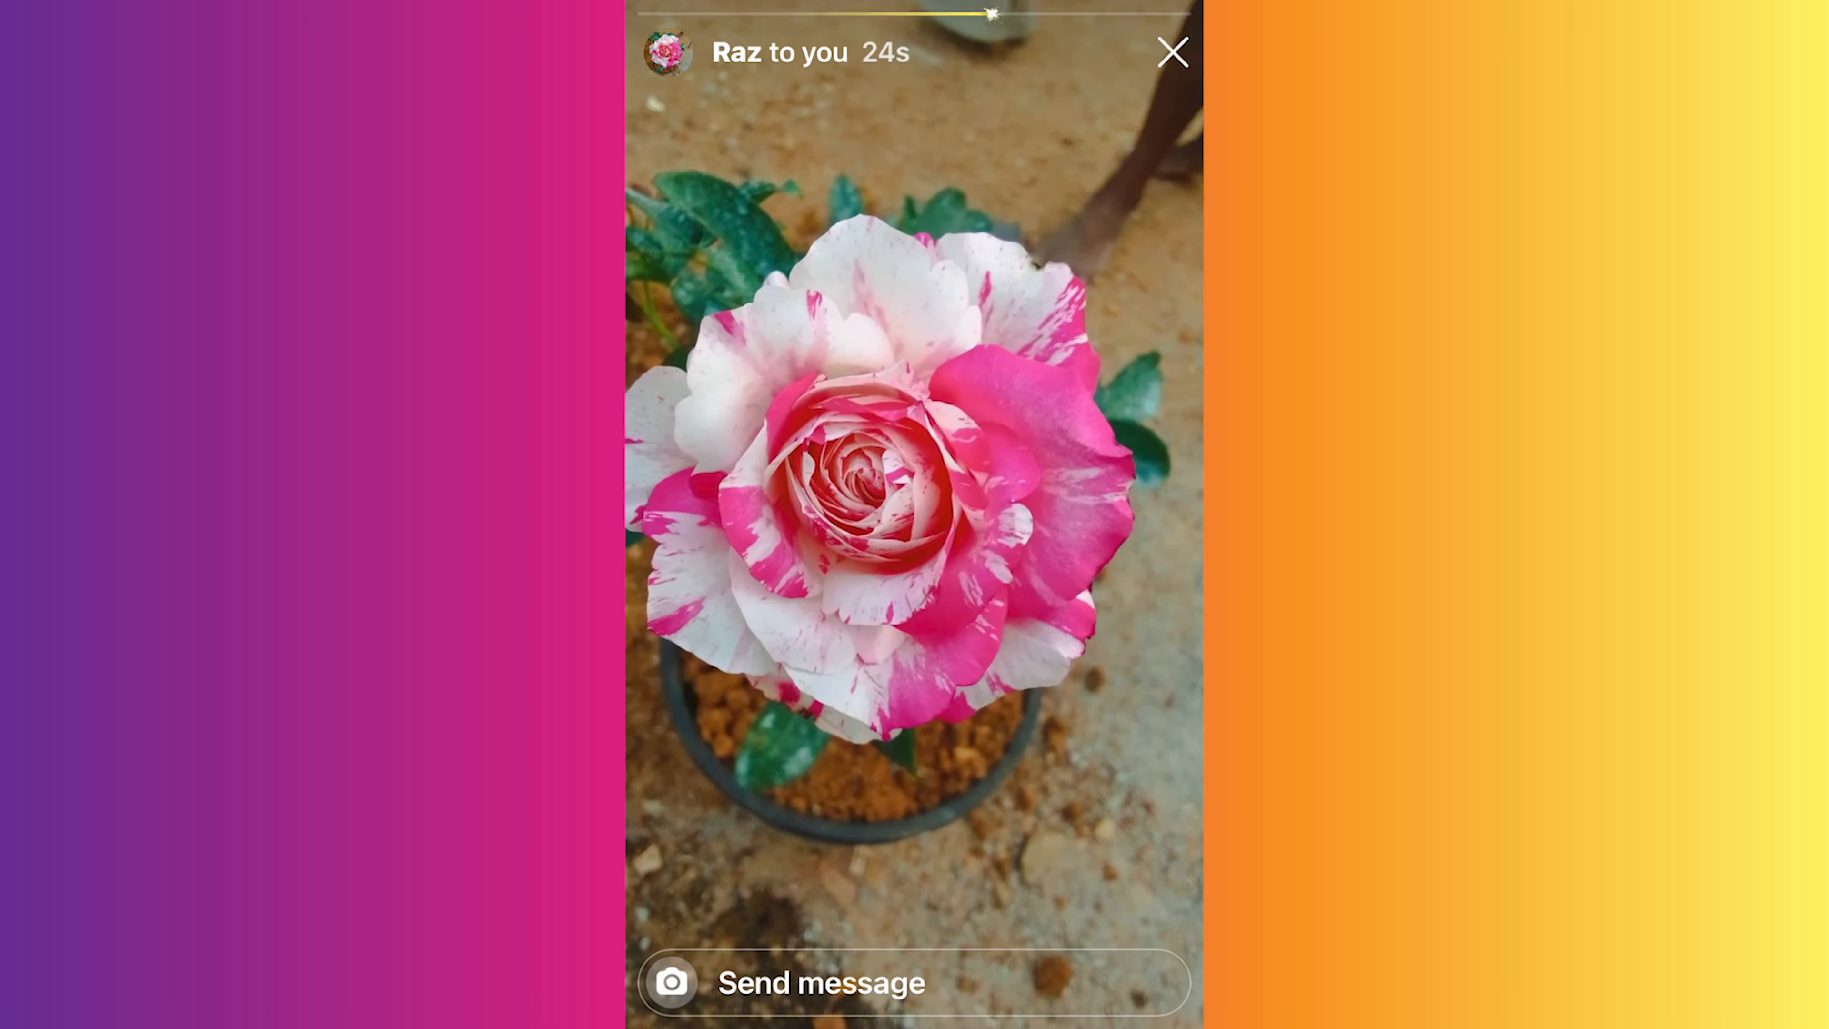
Close the one-time photo with the X after watching its timer
left_click(1172, 52)
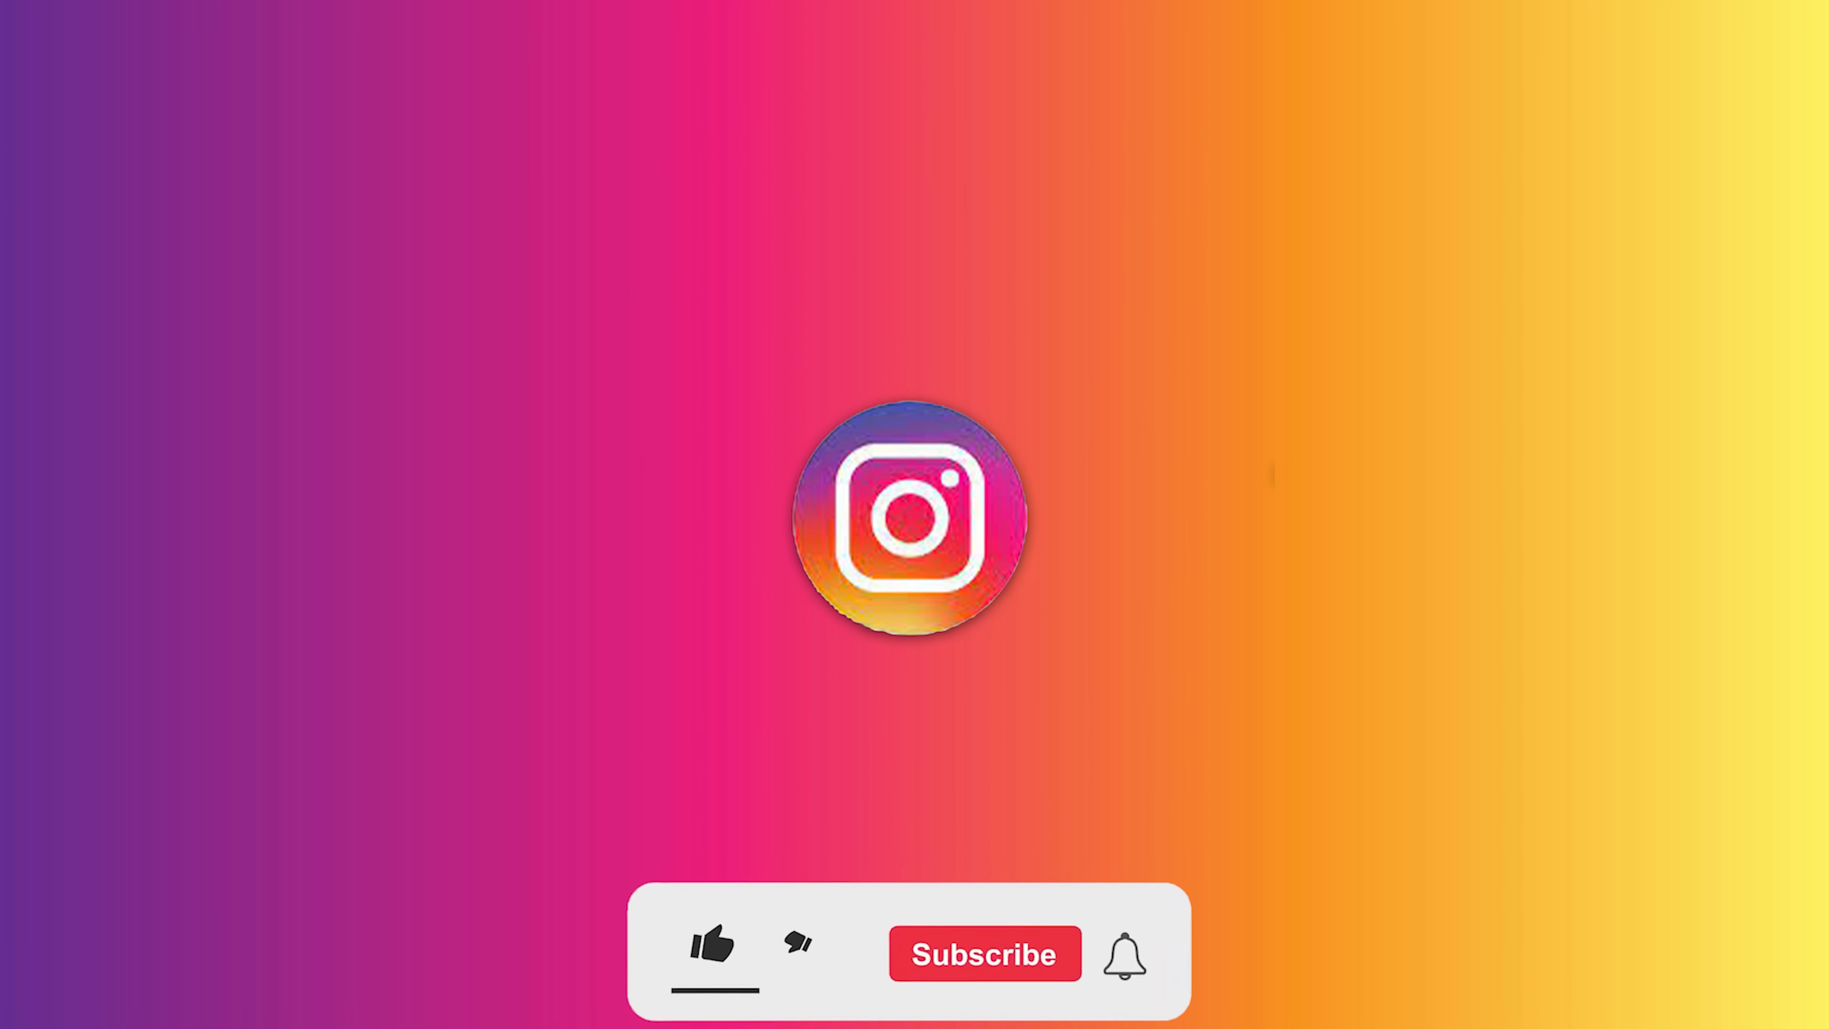
left_click(713, 946)
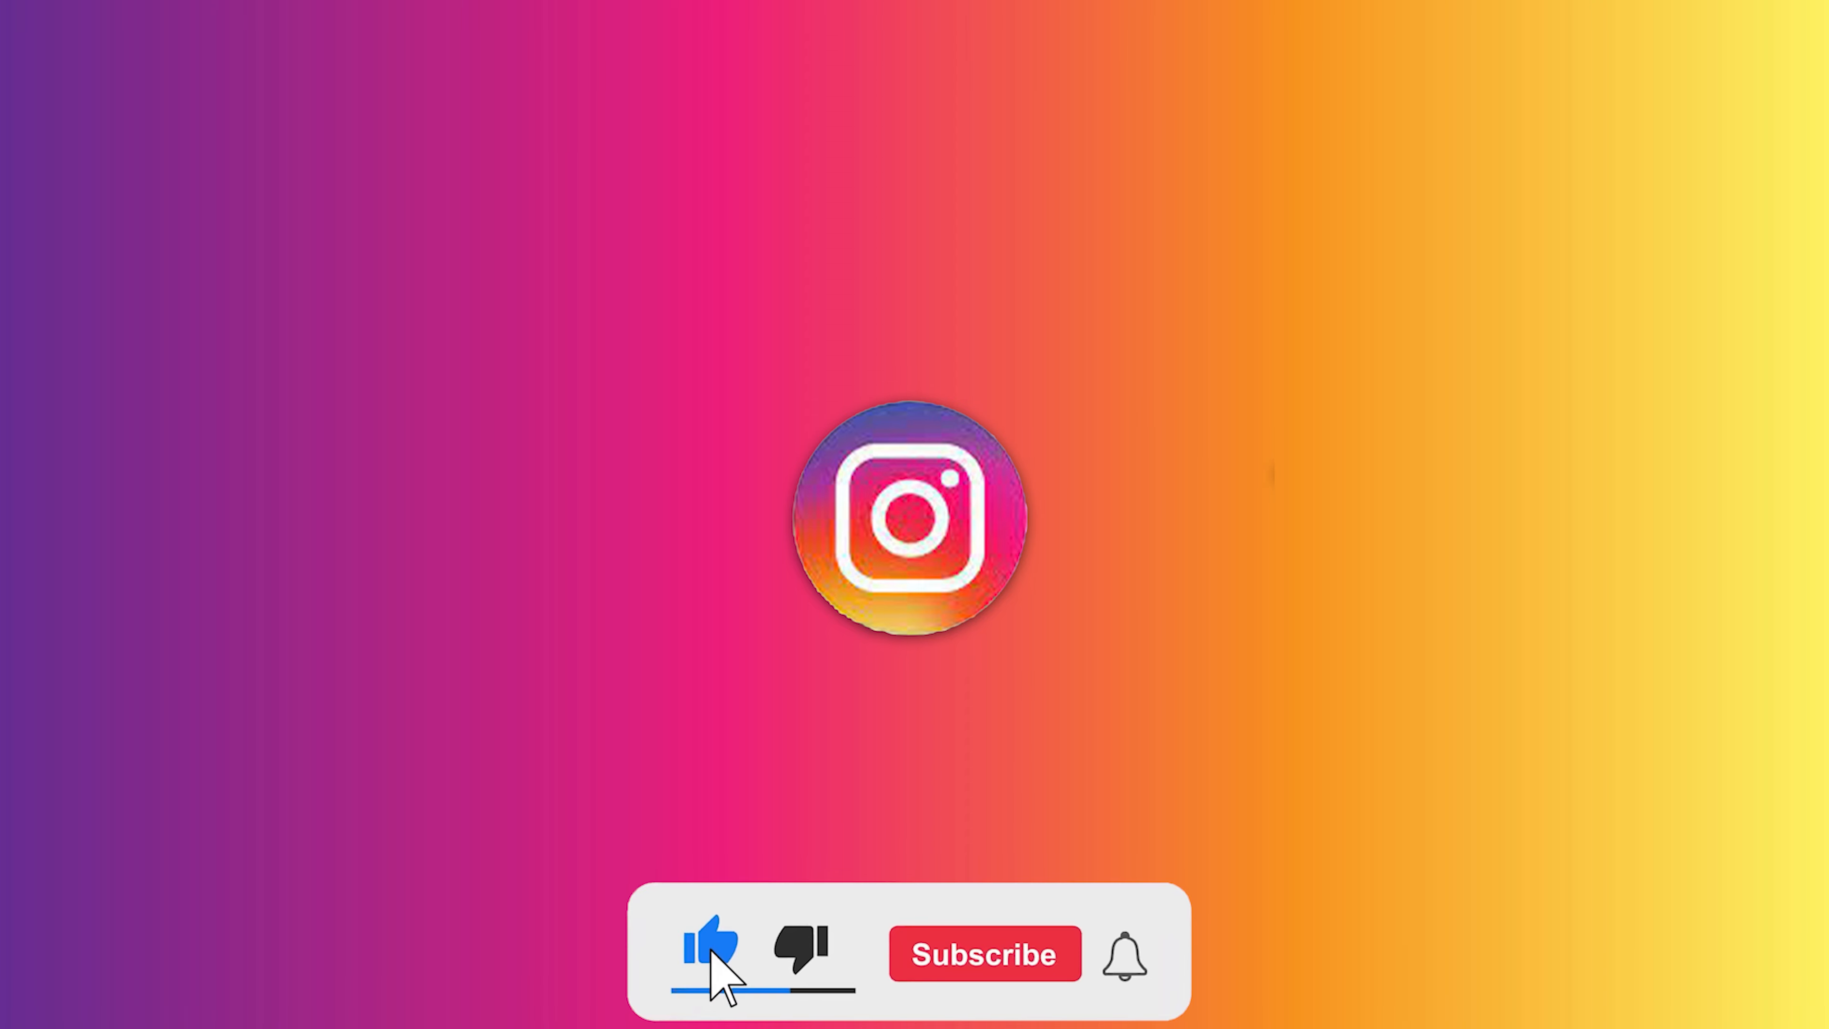
left_click(983, 954)
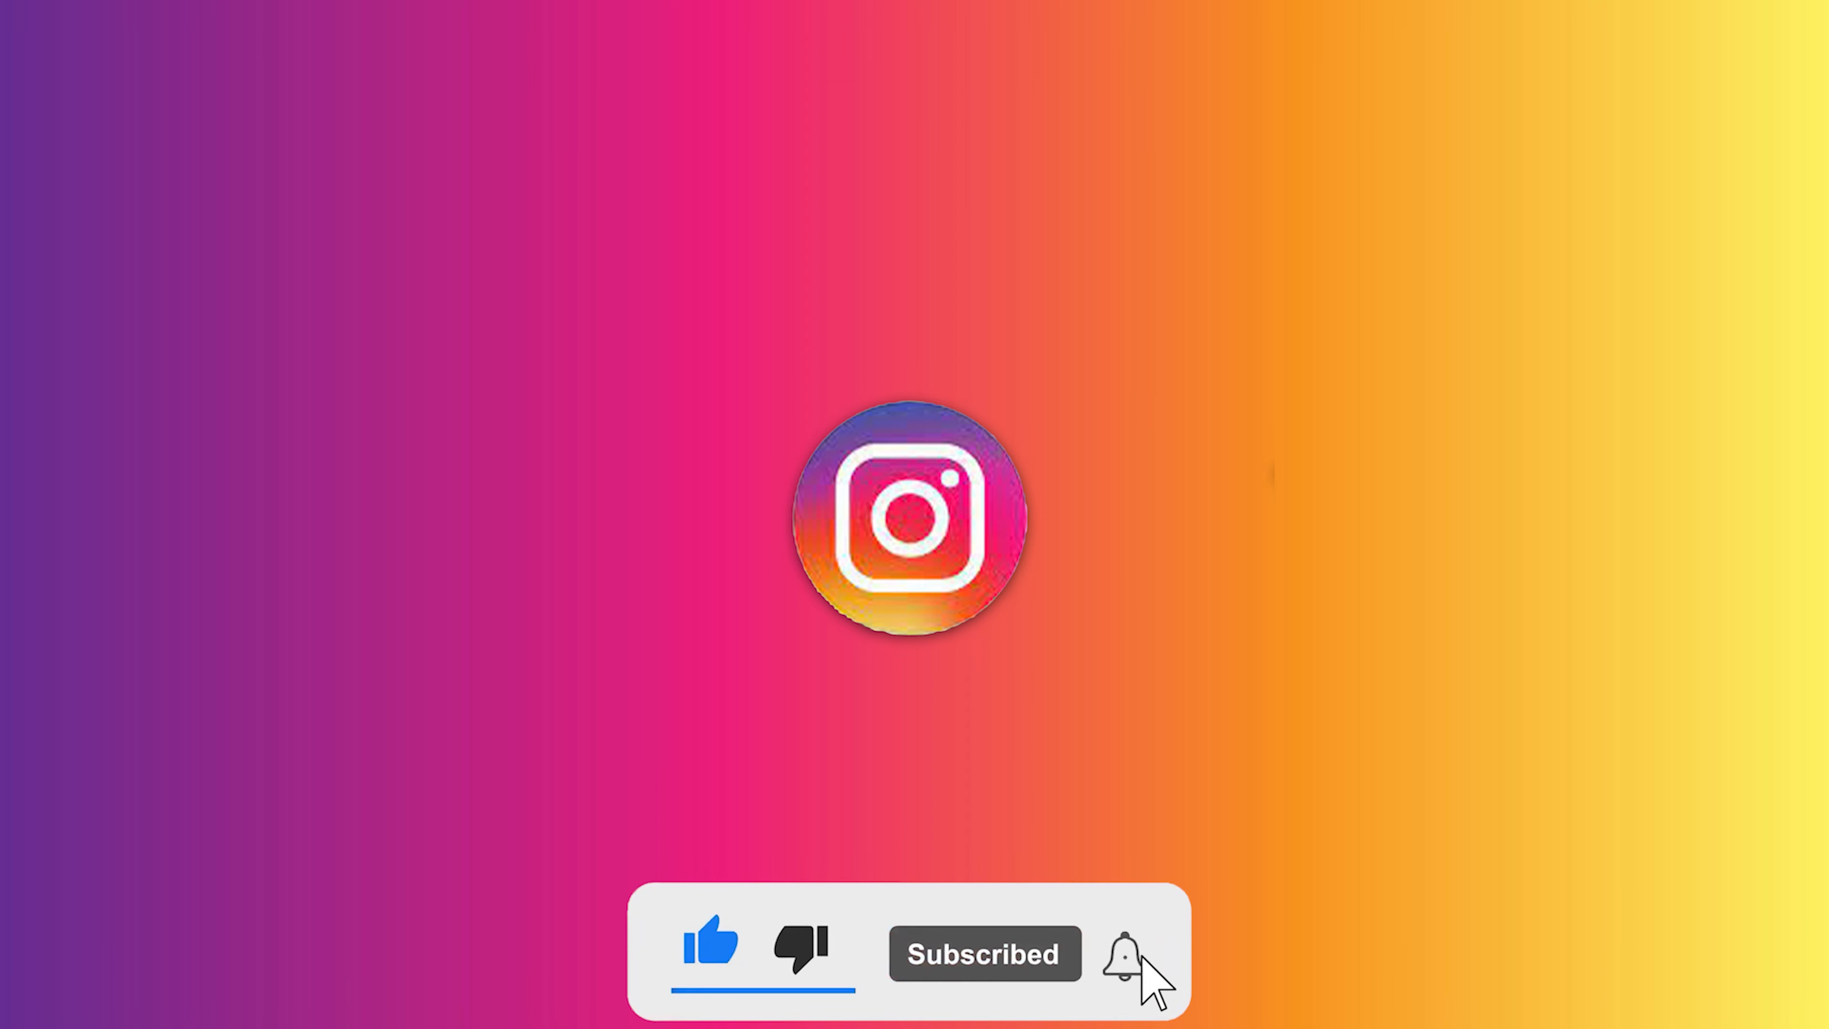
left_click(1124, 952)
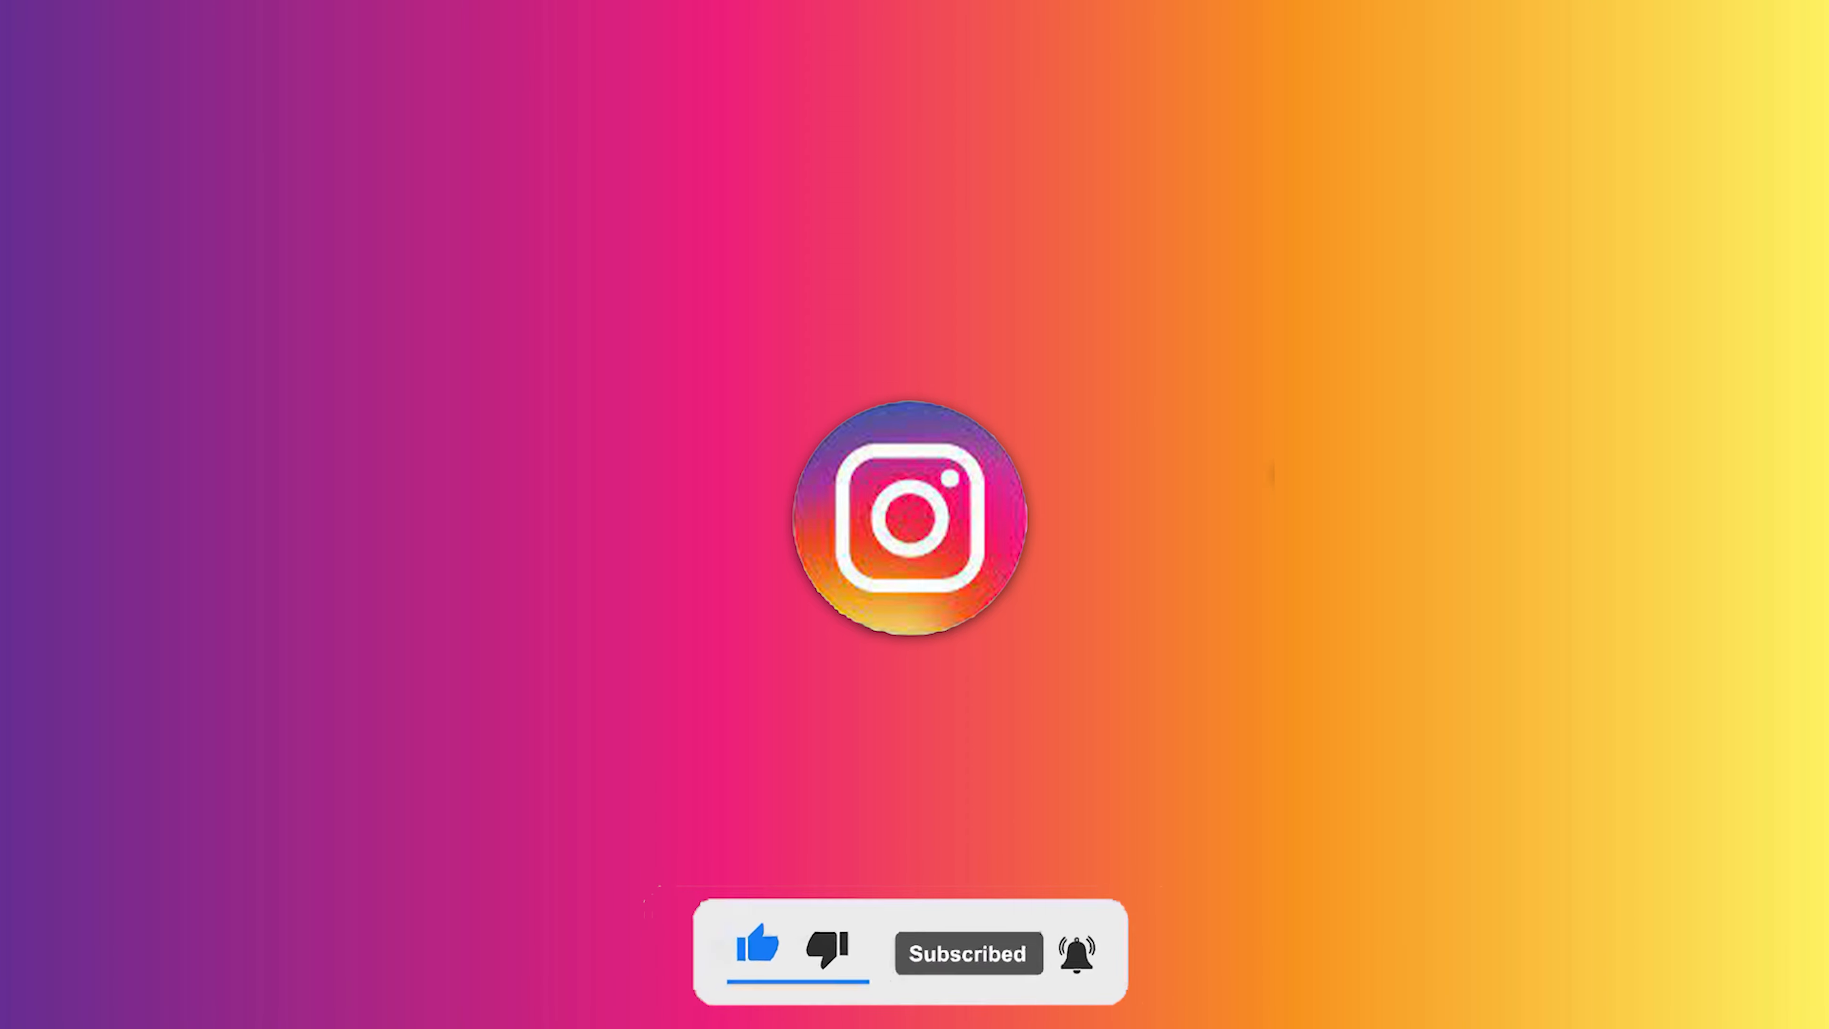